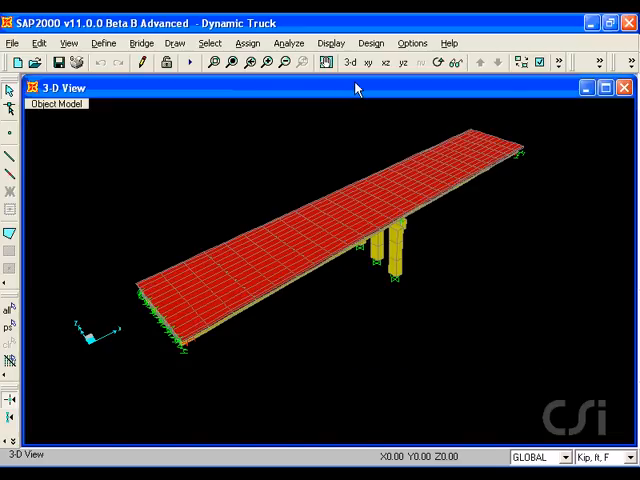
Add a standard HSn-44 truck loading vehicle through Bridge > Vehicles
click(144, 44)
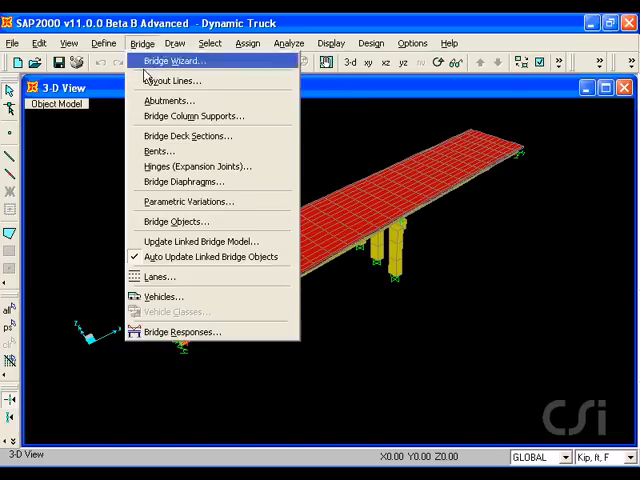
mouse_move(160, 296)
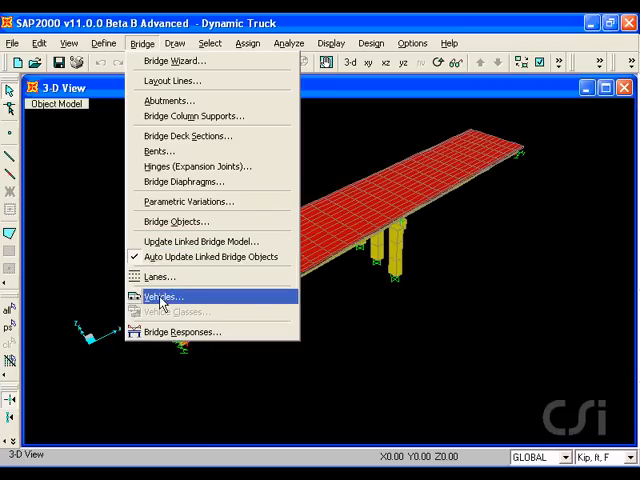
click(170, 296)
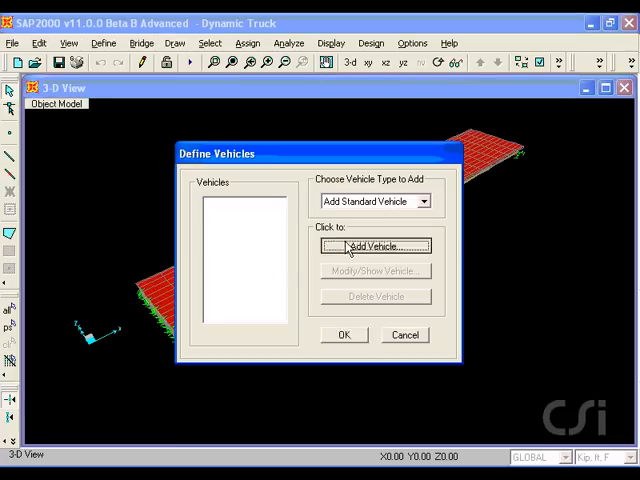
click(376, 246)
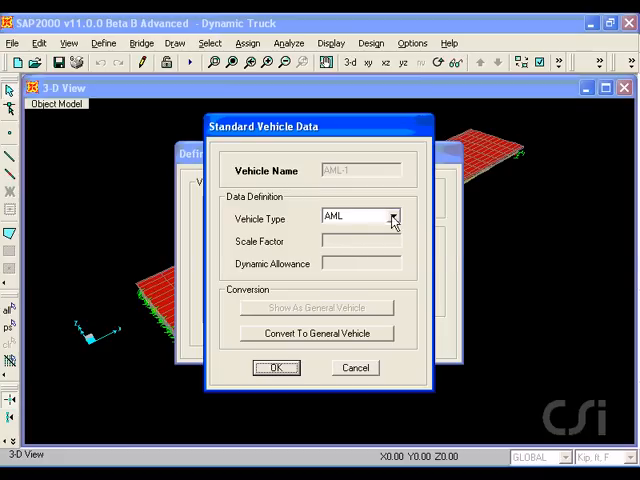
click(392, 218)
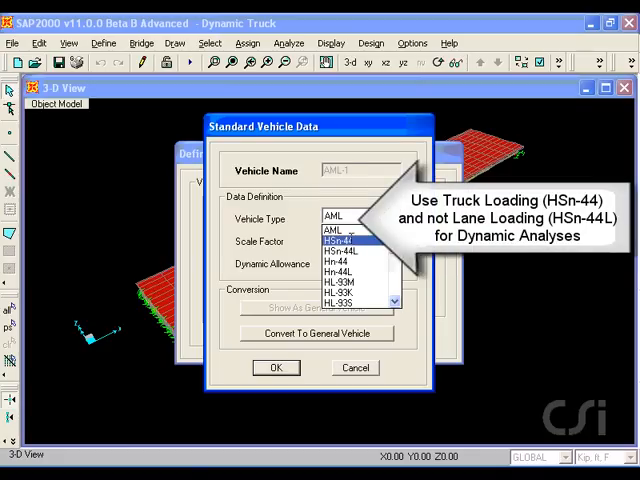
click(340, 238)
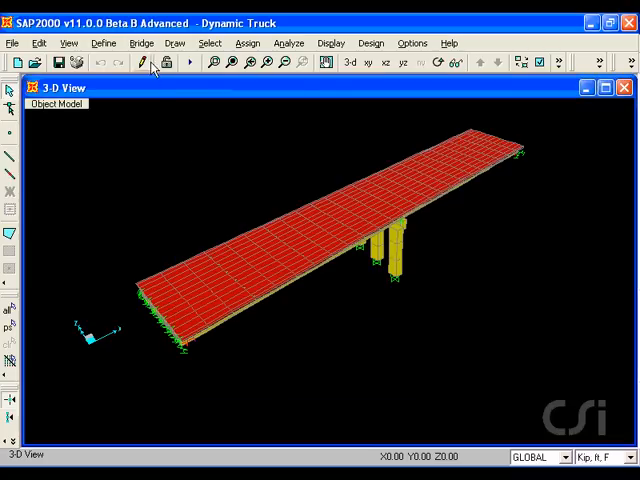
Create vehicle class VECL1 holding the HSn44-1 truck at scale factor 1
click(140, 42)
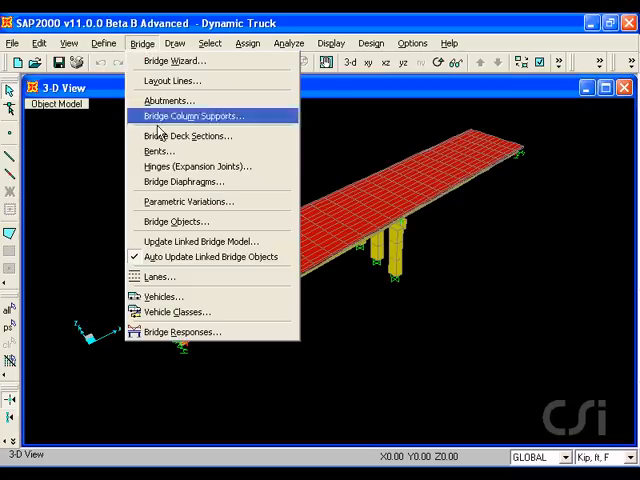
mouse_move(178, 312)
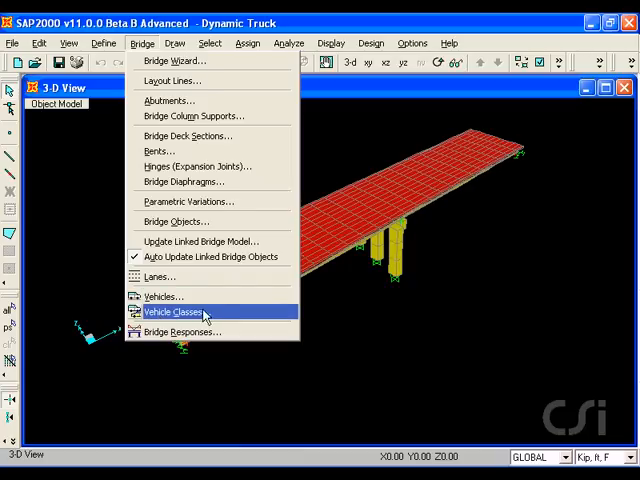
click(172, 312)
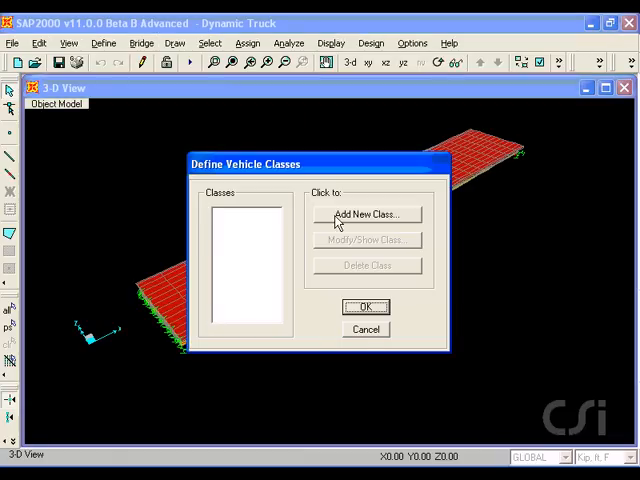
click(366, 214)
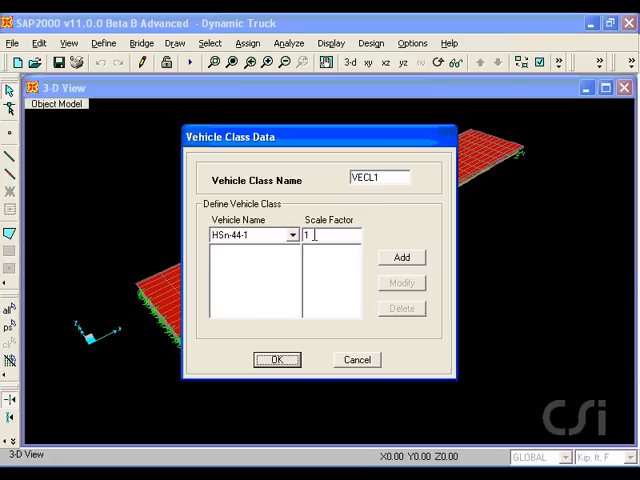
click(400, 256)
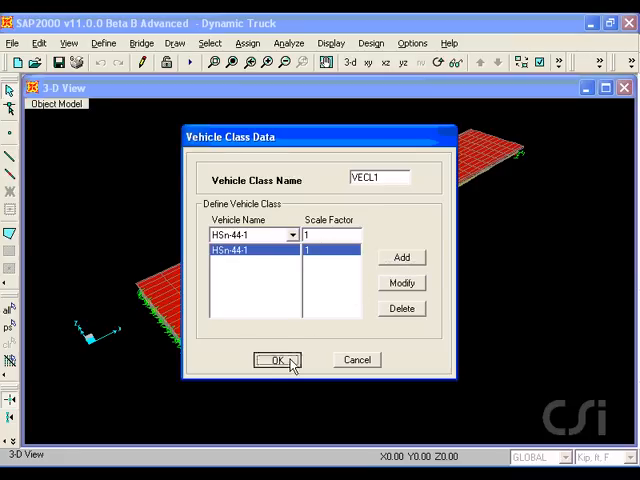
click(280, 360)
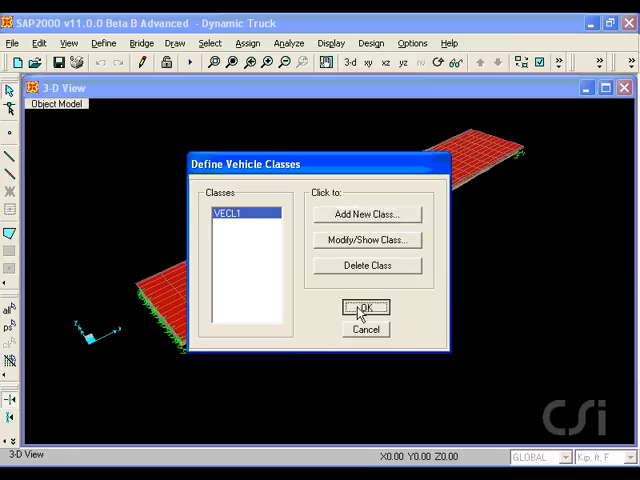
click(366, 308)
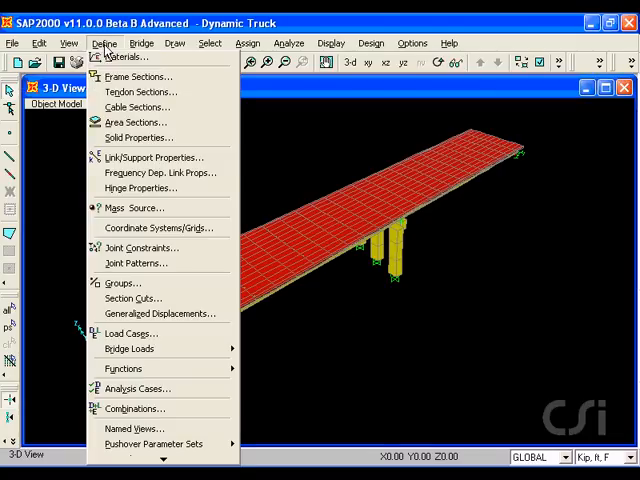
mouse_move(128, 332)
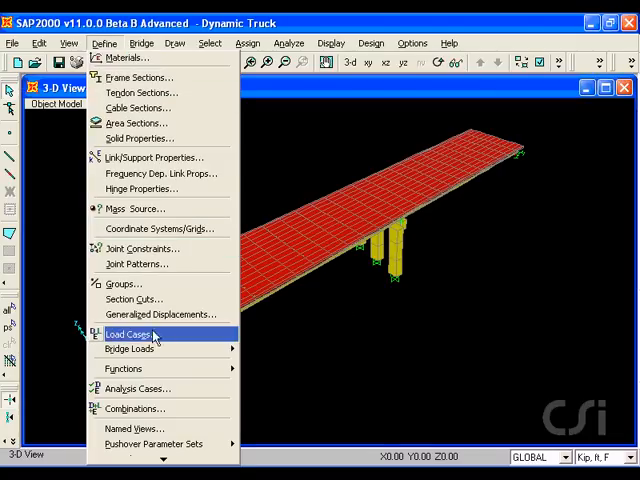
Add a new load named TRUCK of type MOVING LOAD next to DEAD
click(128, 332)
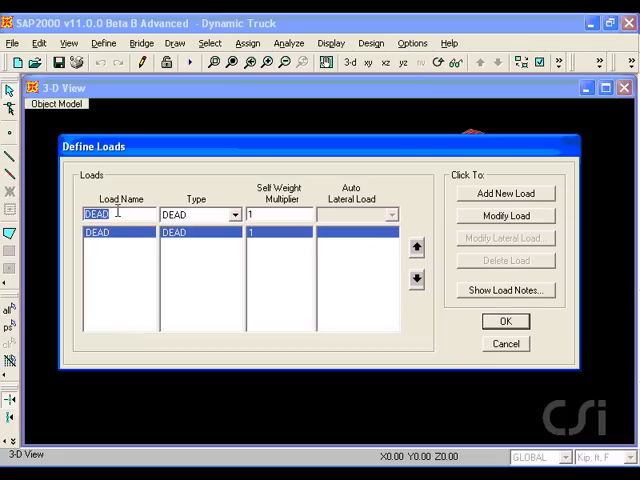
text(TR)
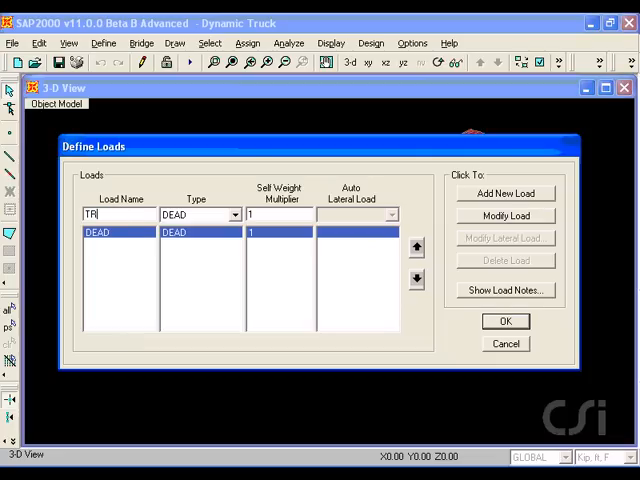
text(UCK)
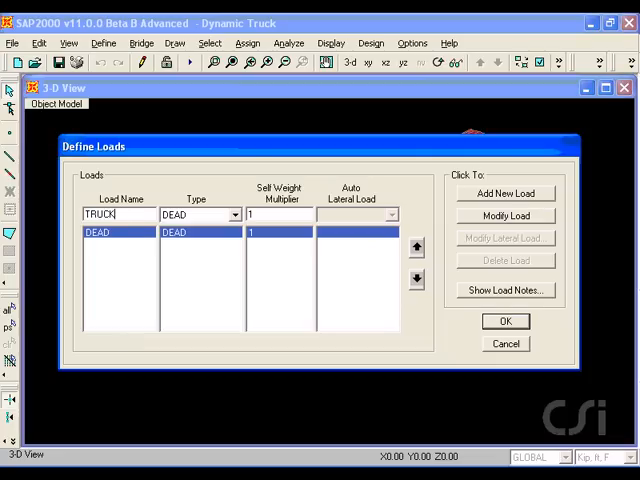
click(230, 214)
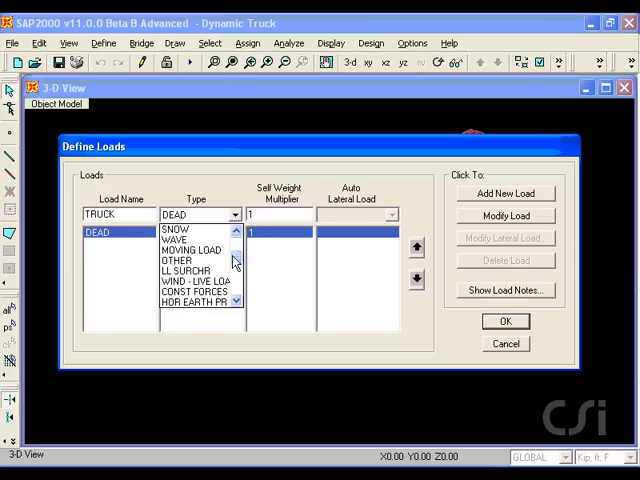
click(188, 244)
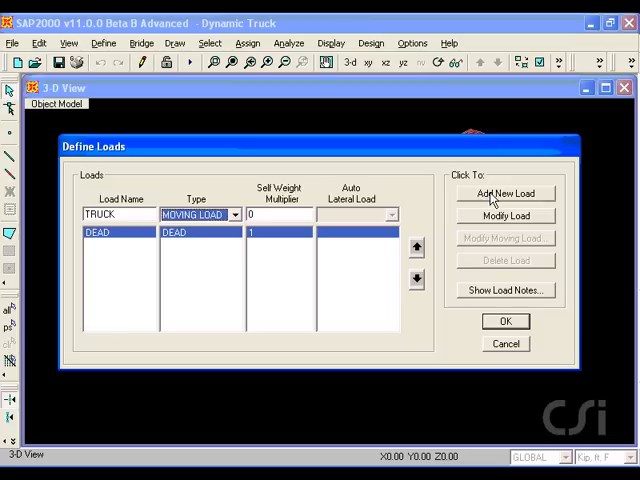
click(508, 192)
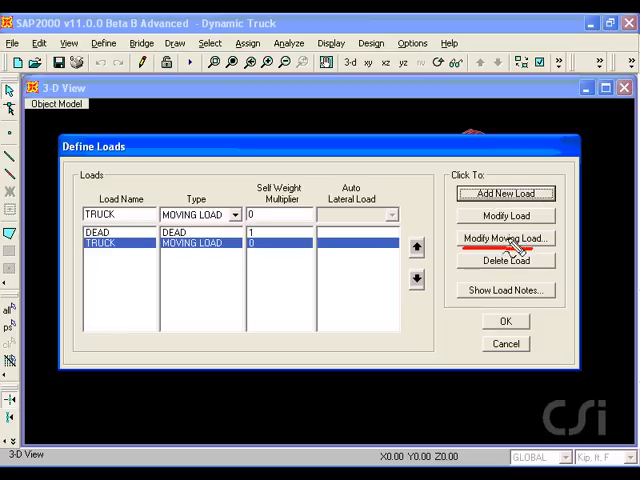
Add two HSn44-1 trucks on LANE1: start 0 at speed 75, start 6 at speed 150
click(506, 238)
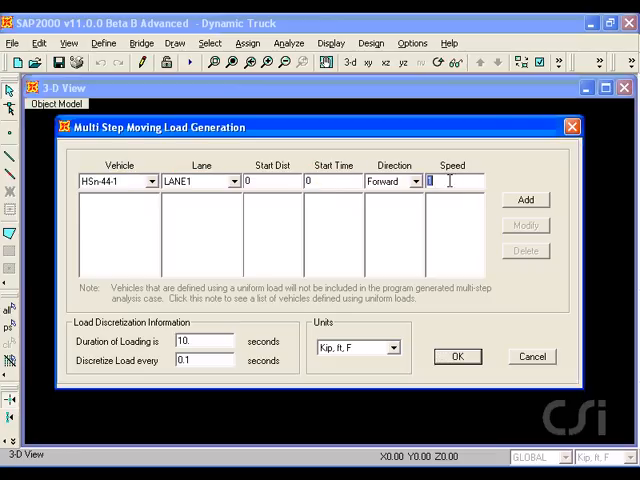
text(75)
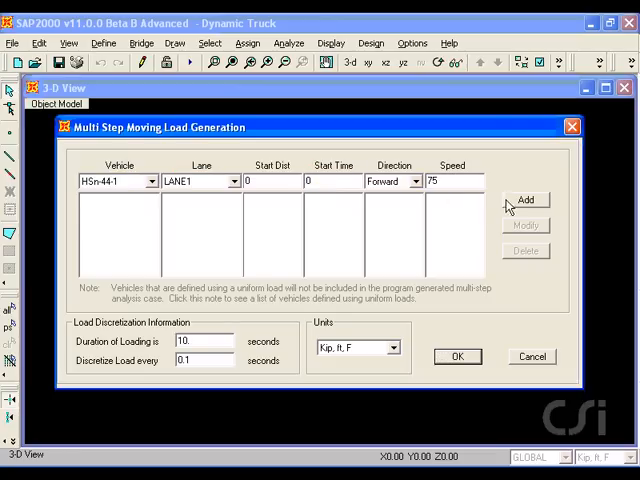
click(526, 200)
text(6)
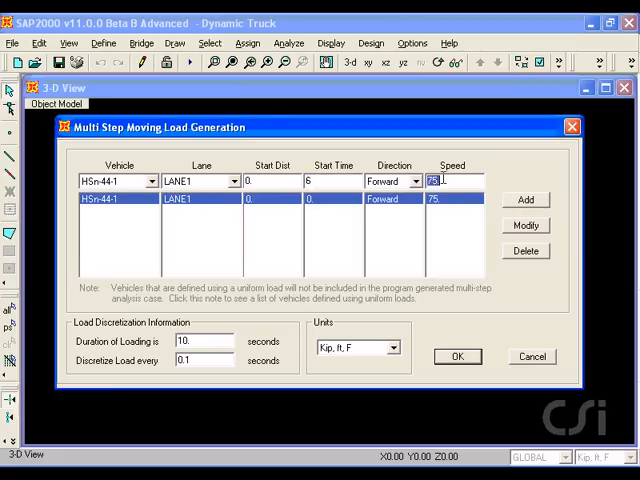
text(150)
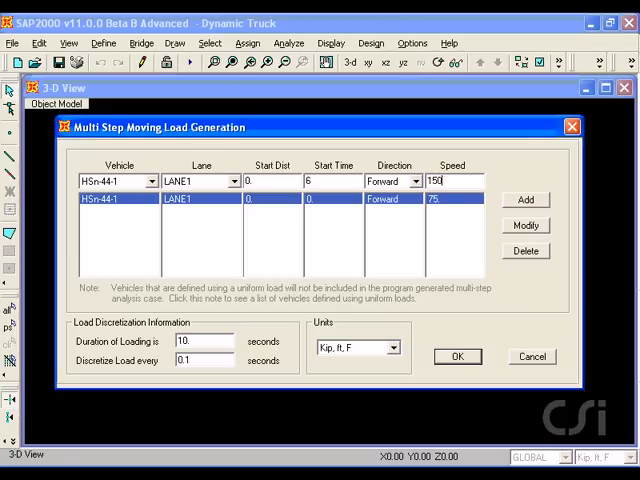
click(524, 200)
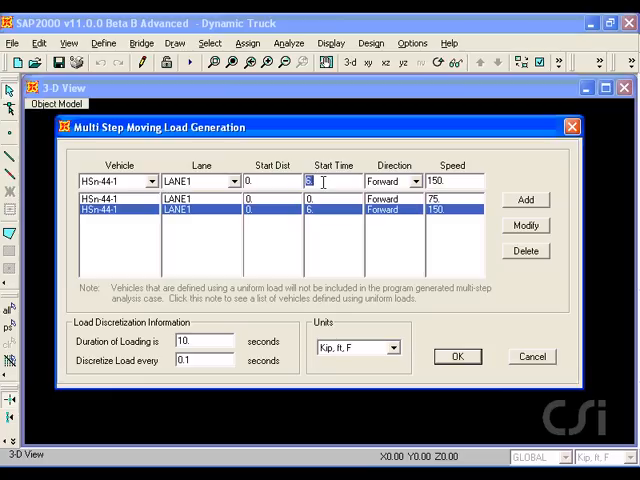
Add a third HSn44-1 truck on LANE1 starting at 11, speed 300, and confirm
text(11)
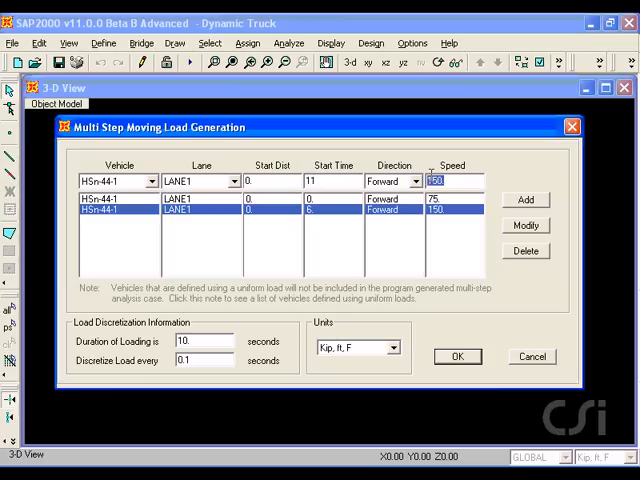
text(300)
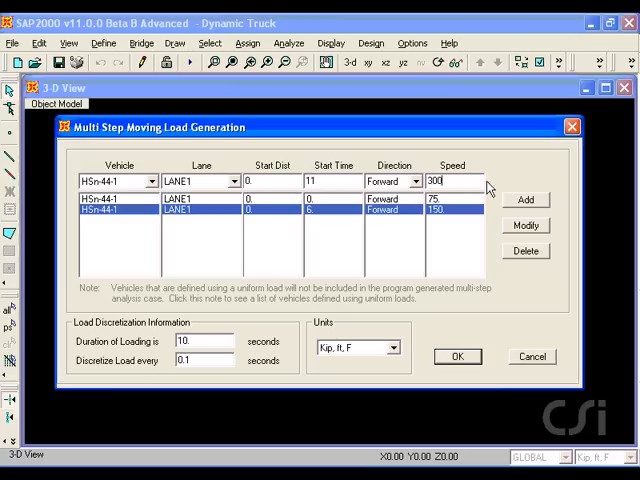
click(524, 200)
text(.05)
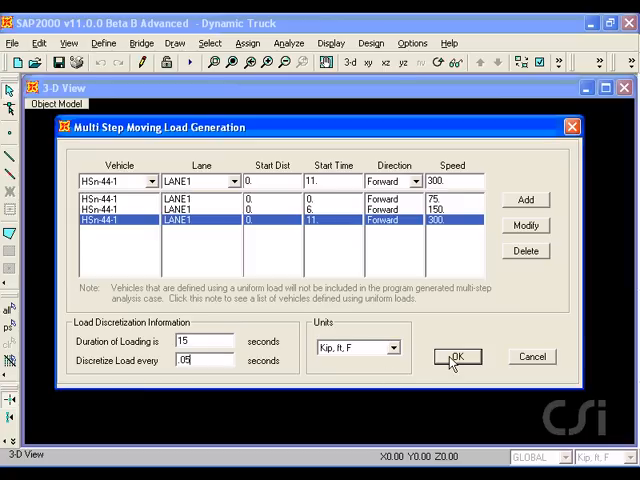
click(456, 356)
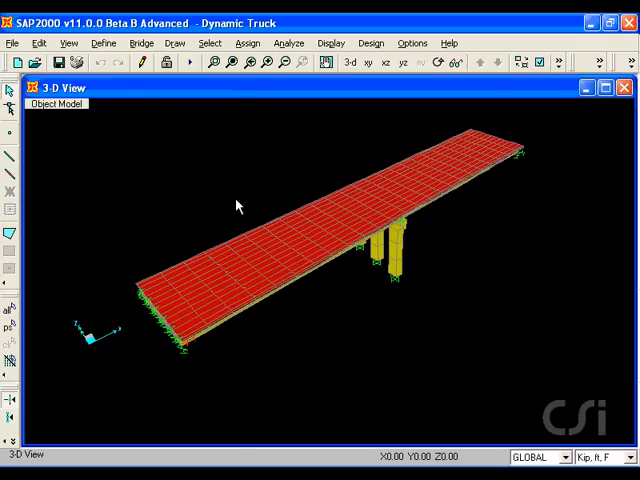
click(104, 44)
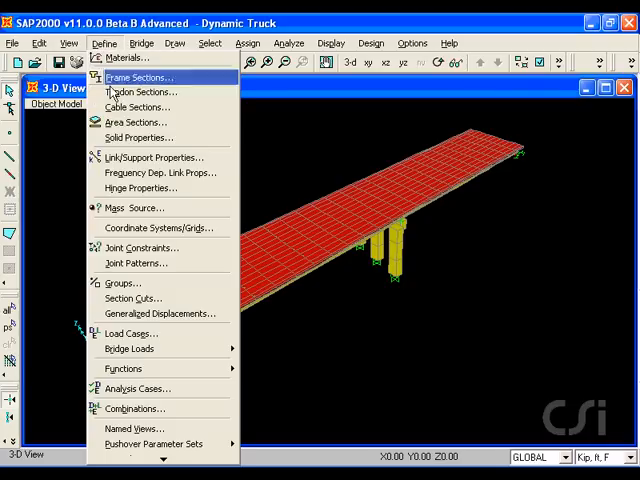
mouse_move(130, 388)
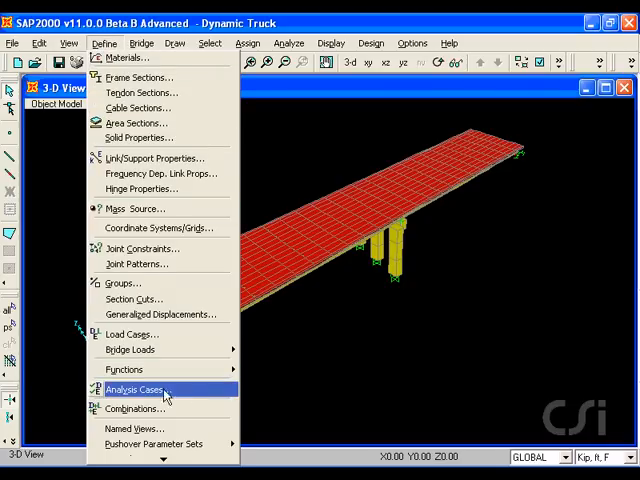
click(132, 388)
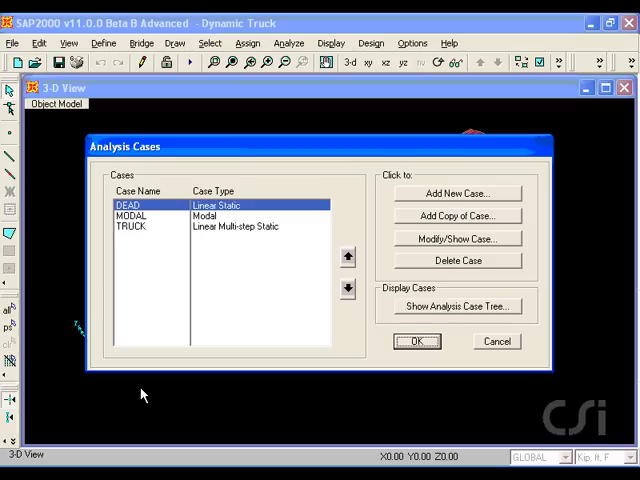
Select the TRUCK analysis case and bring up its settings for editing
click(132, 224)
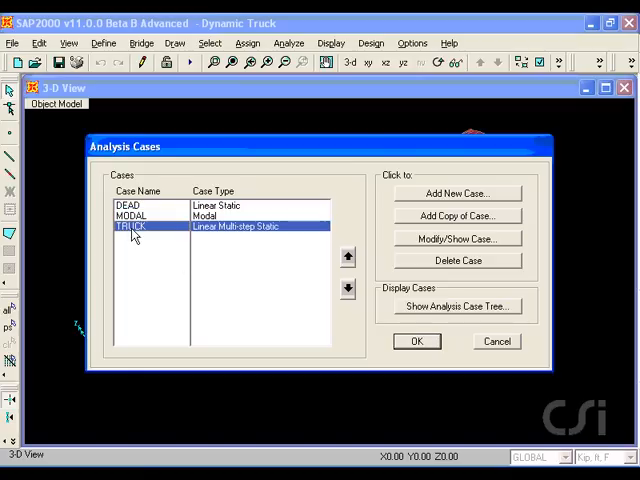
mouse_move(148, 260)
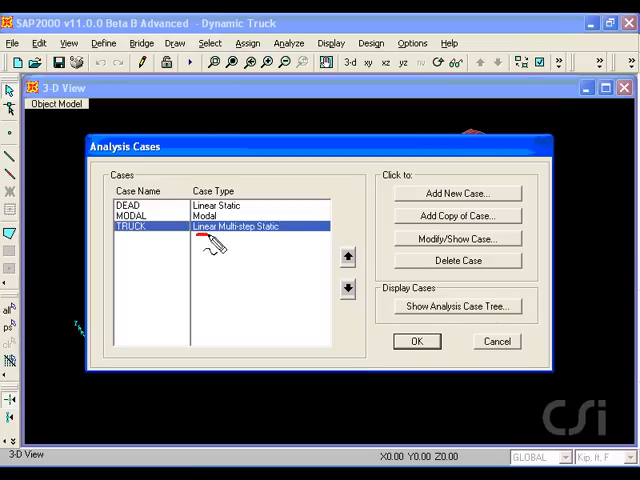
mouse_move(284, 244)
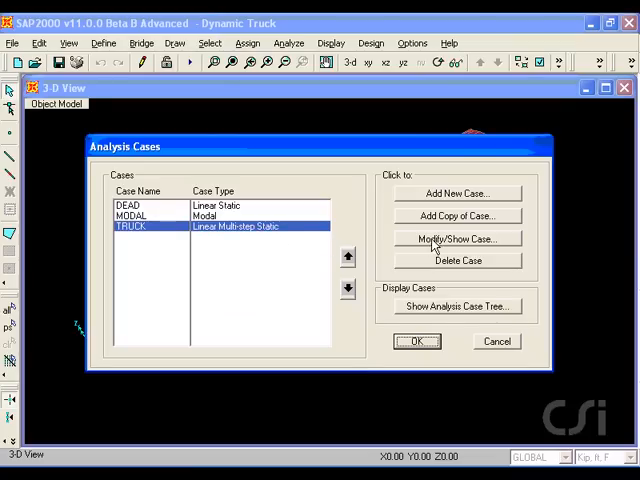
click(456, 238)
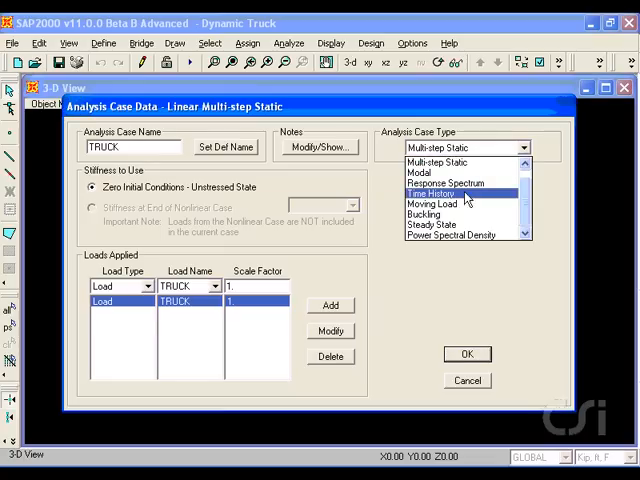
Make TRUCK a linear direct-integration time history with 320 output steps of 0.05
click(448, 192)
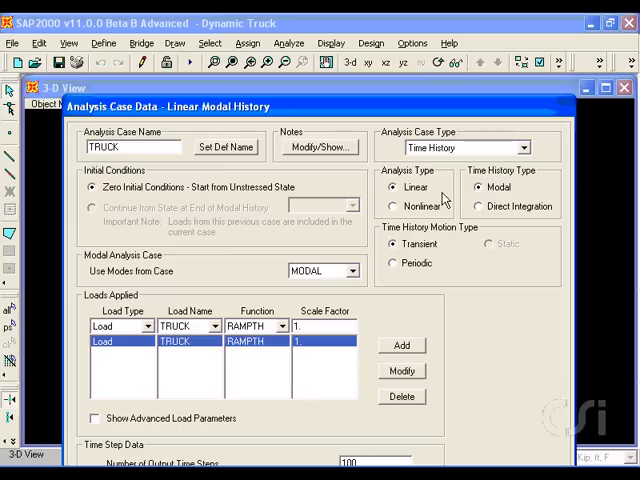
mouse_move(410, 208)
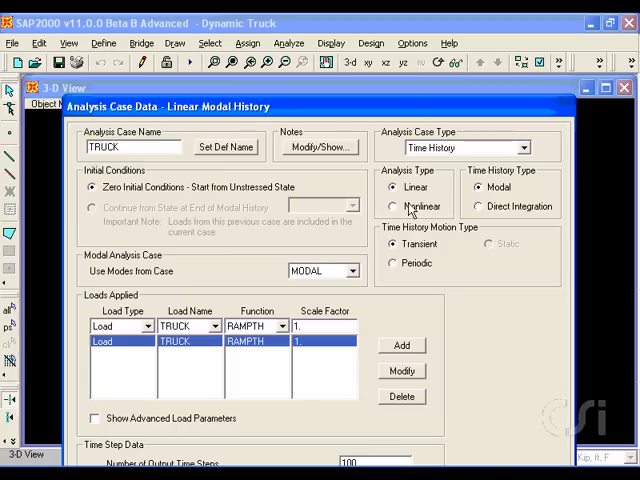
click(392, 188)
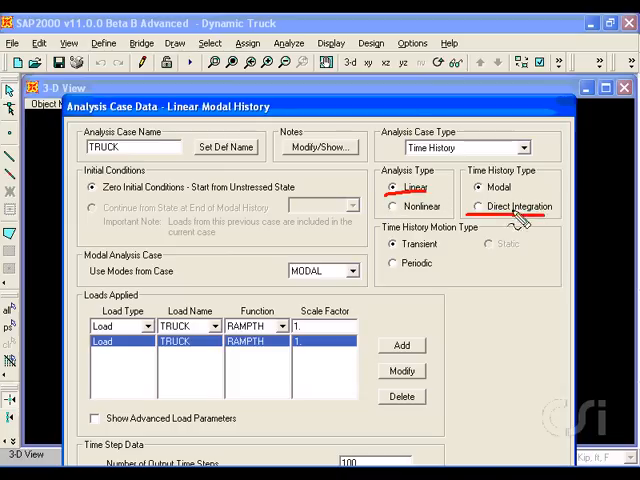
click(480, 206)
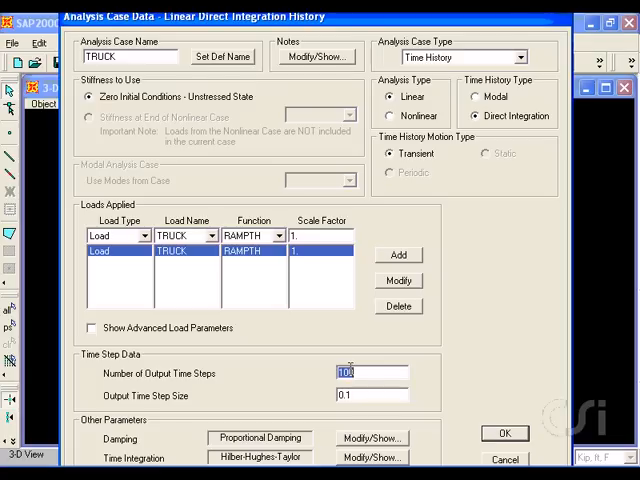
text(320)
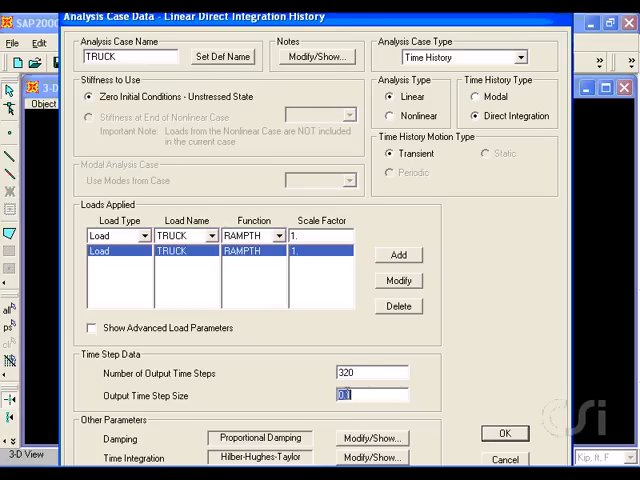
text(.05)
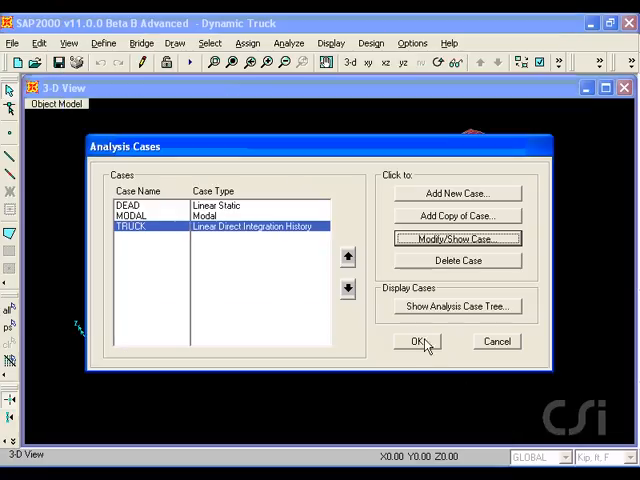
Set the MODAL case to Do Not Run and run the analysis
click(420, 340)
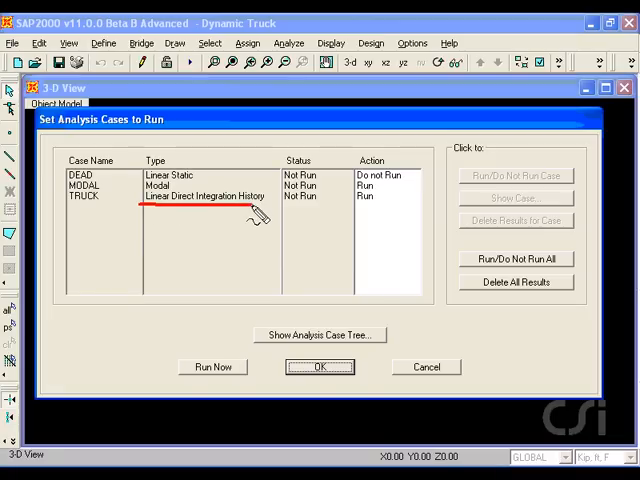
click(100, 184)
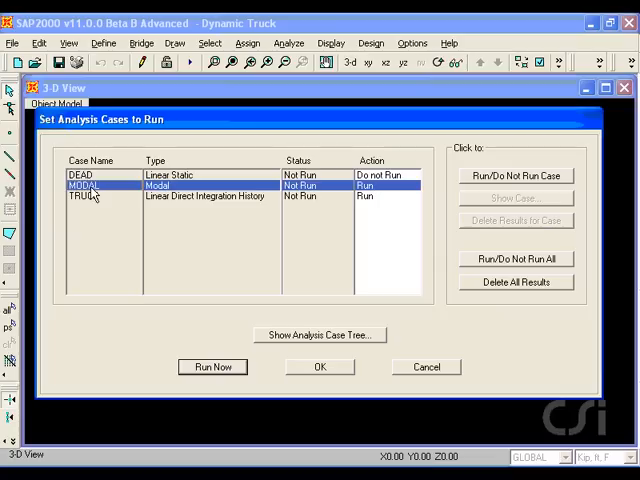
click(516, 176)
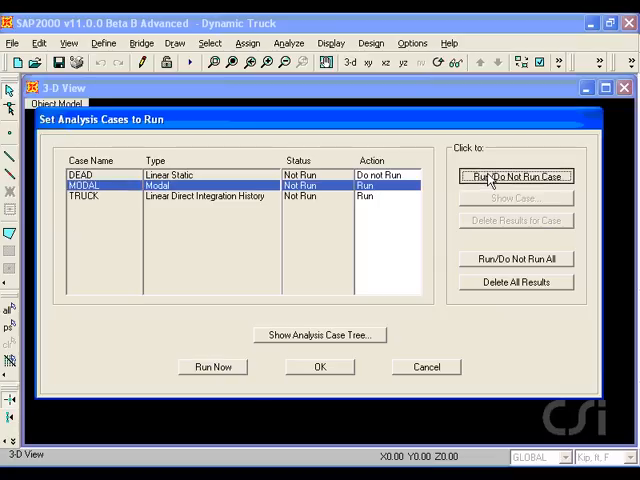
click(516, 176)
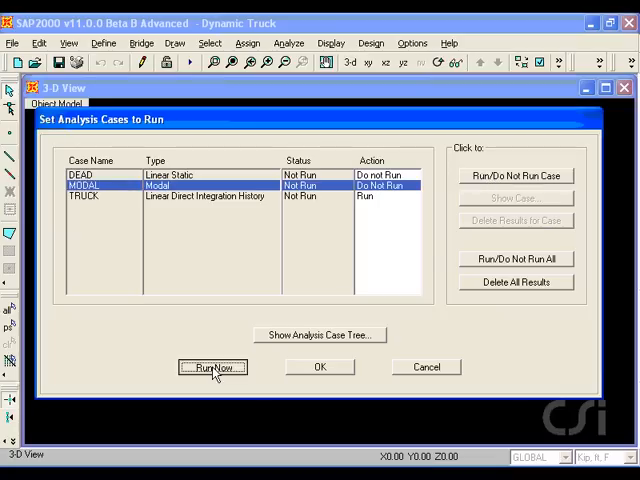
click(212, 368)
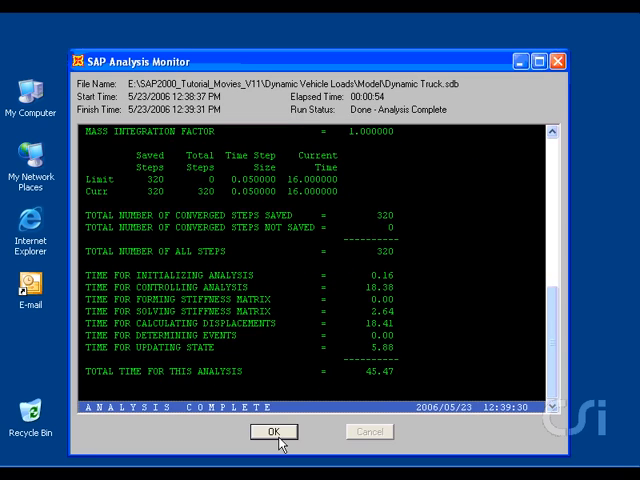
Show the TRUCK case's deformed bridge shape at time 0.5 (step 10)
click(272, 432)
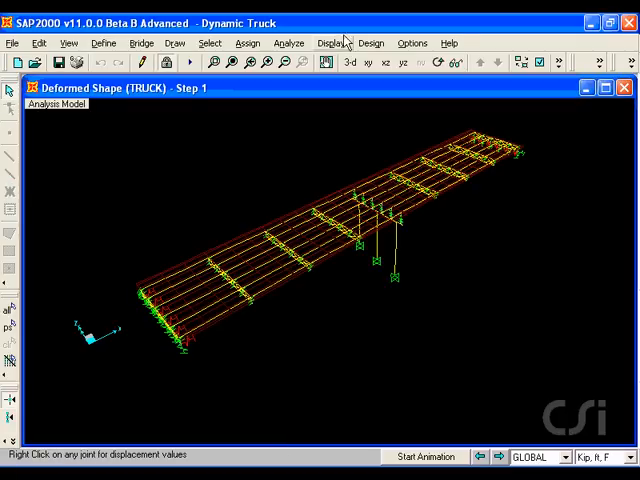
click(332, 44)
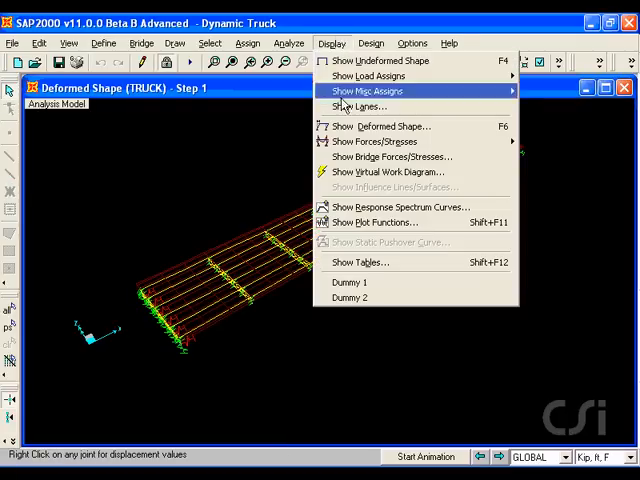
click(384, 126)
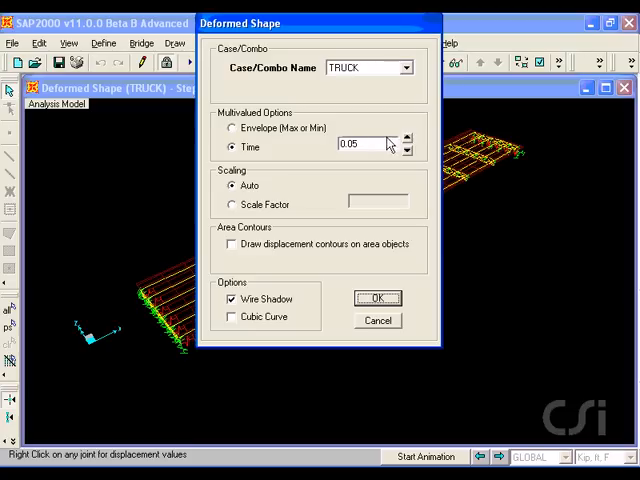
click(406, 140)
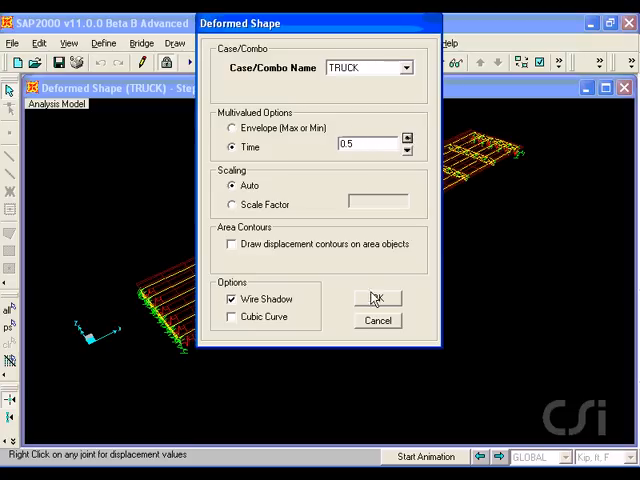
click(376, 298)
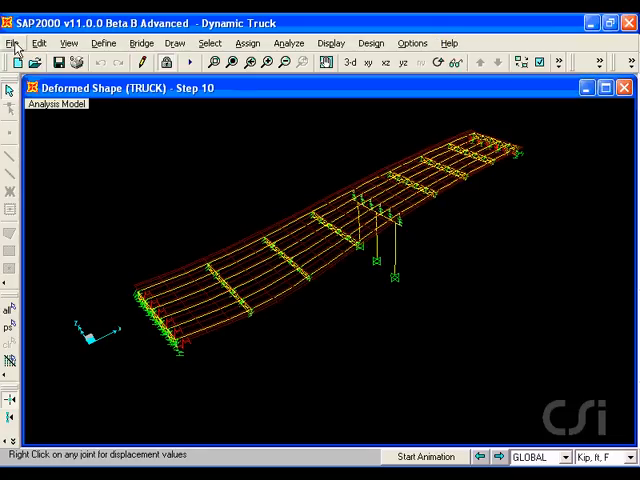
Create a multi-step animation video of the TRUCK case with Show Vehicles checked
click(12, 44)
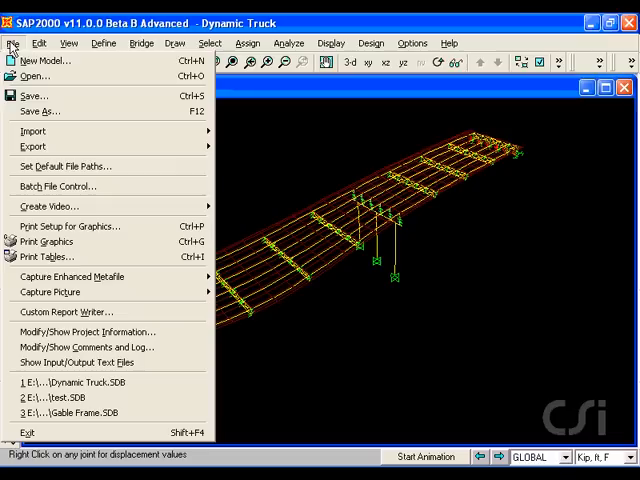
mouse_move(50, 206)
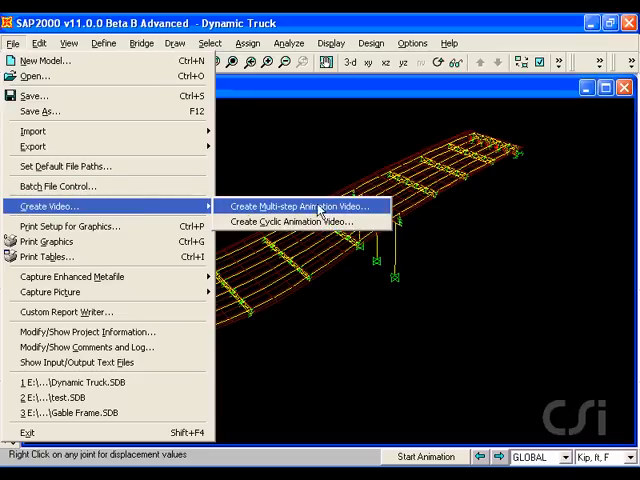
click(316, 204)
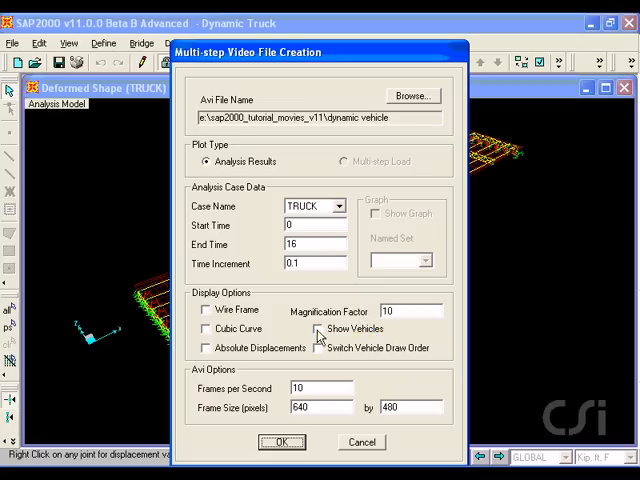
click(318, 328)
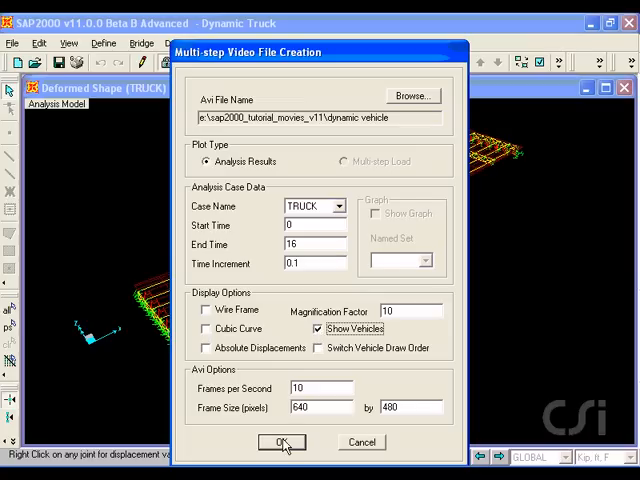
click(280, 442)
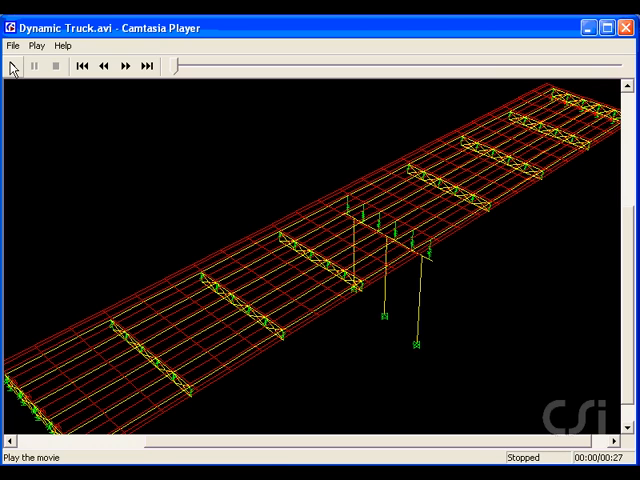
Play the bridge deflection animation twice in Camtasia Player, then close it
click(32, 66)
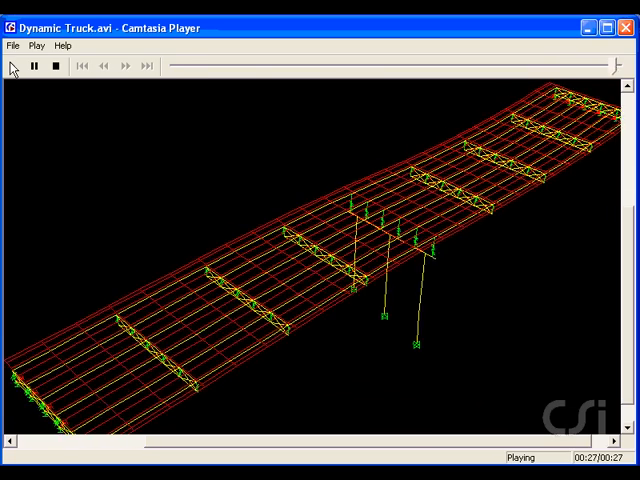
click(56, 66)
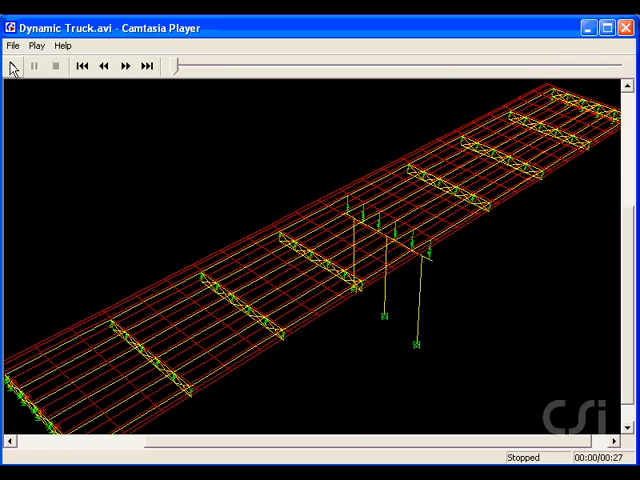
click(30, 66)
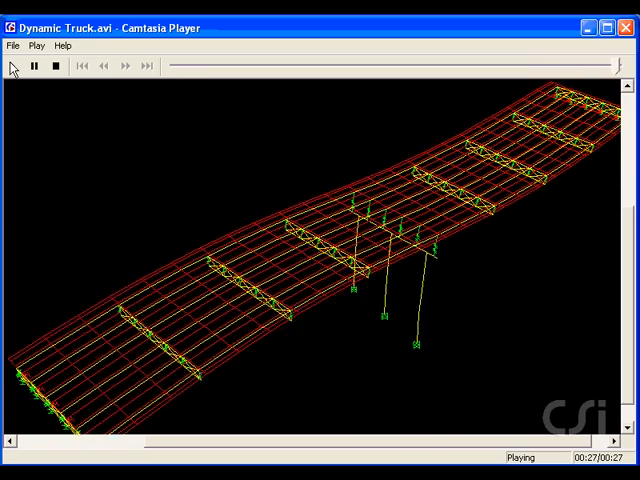
click(54, 66)
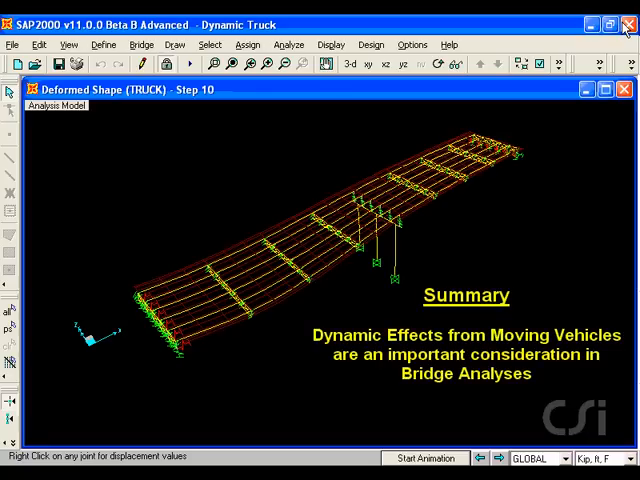
mouse_move(628, 24)
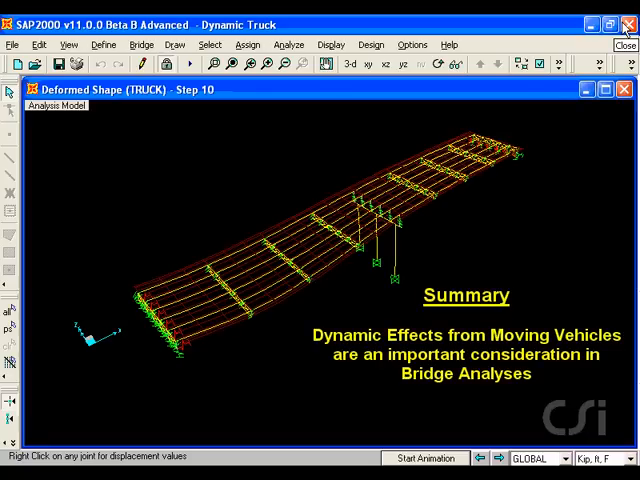